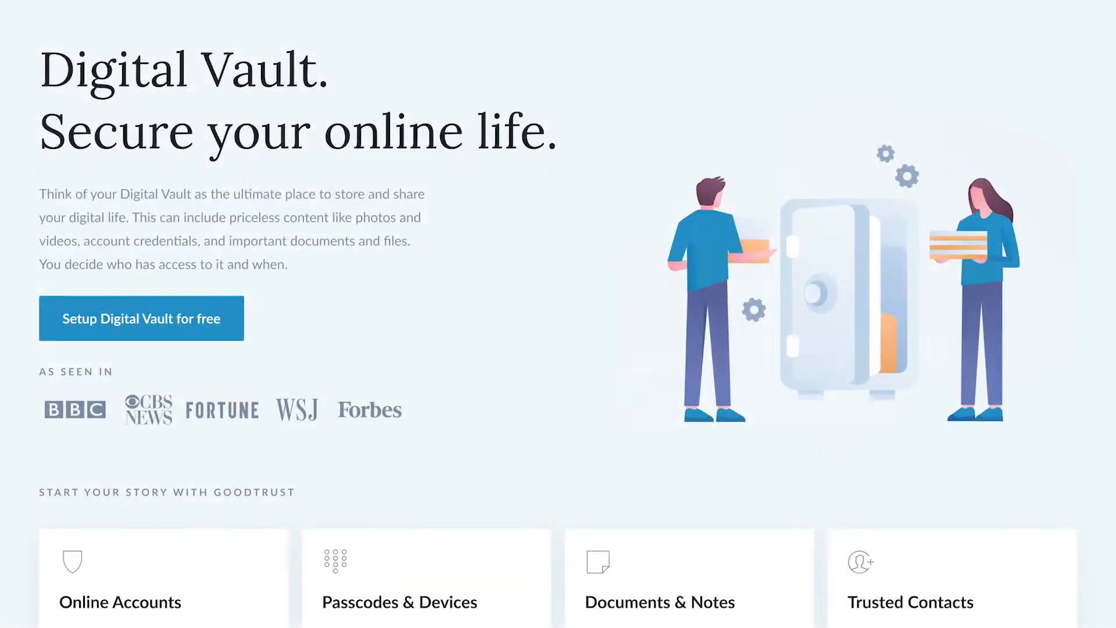
# Send a trusted-contact invite with the relationship set to Spouse.
pyautogui.scroll(-3)
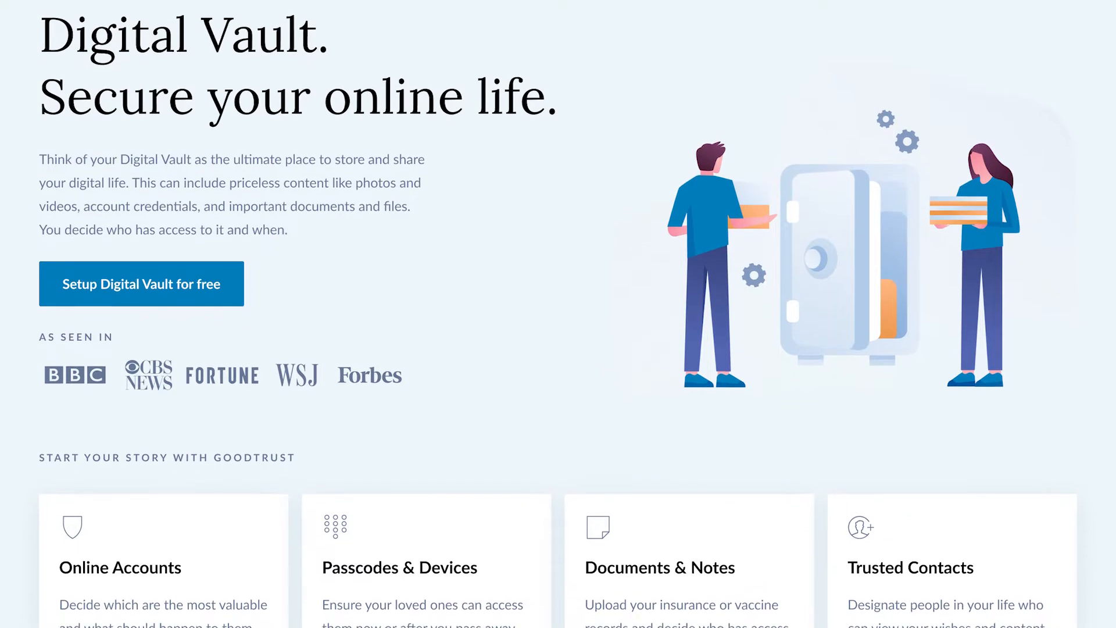
pyautogui.scroll(-3)
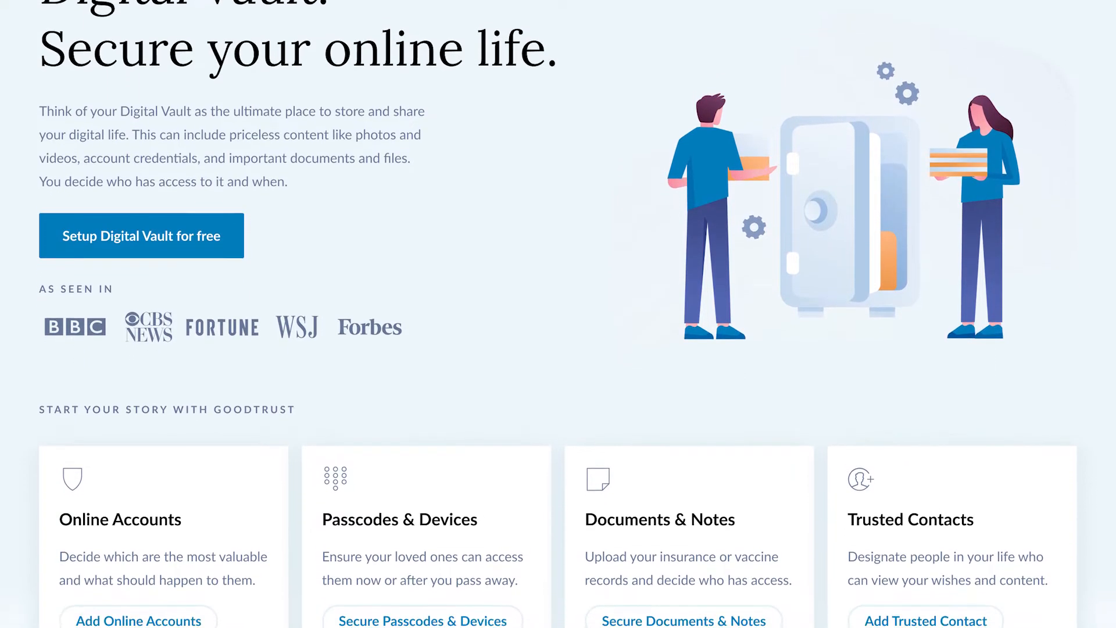
pyautogui.scroll(-3)
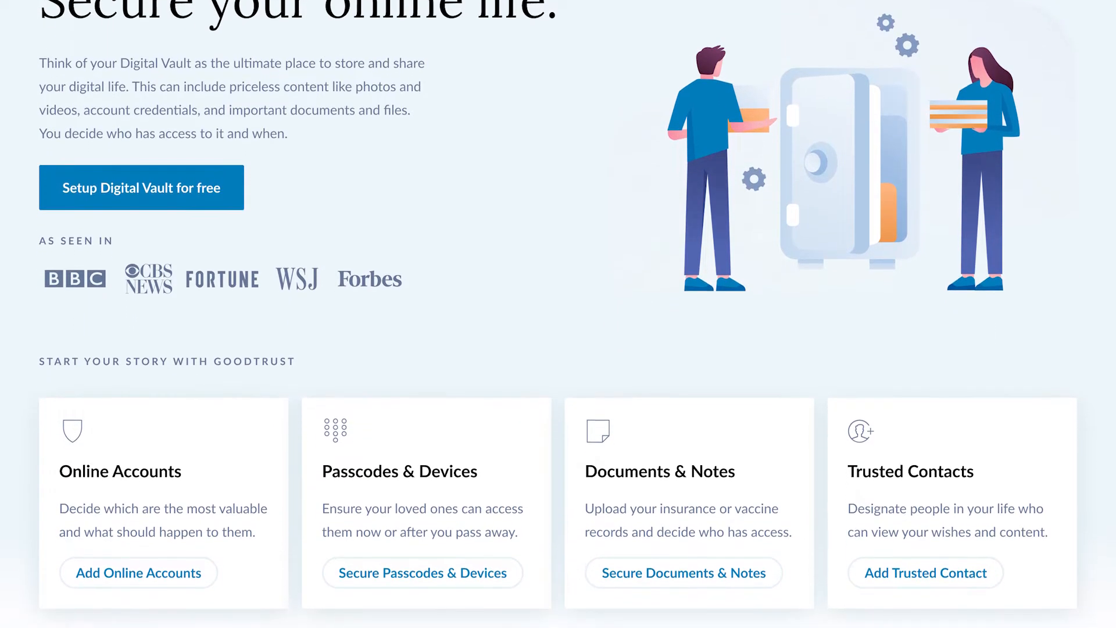
pyautogui.scroll(-3)
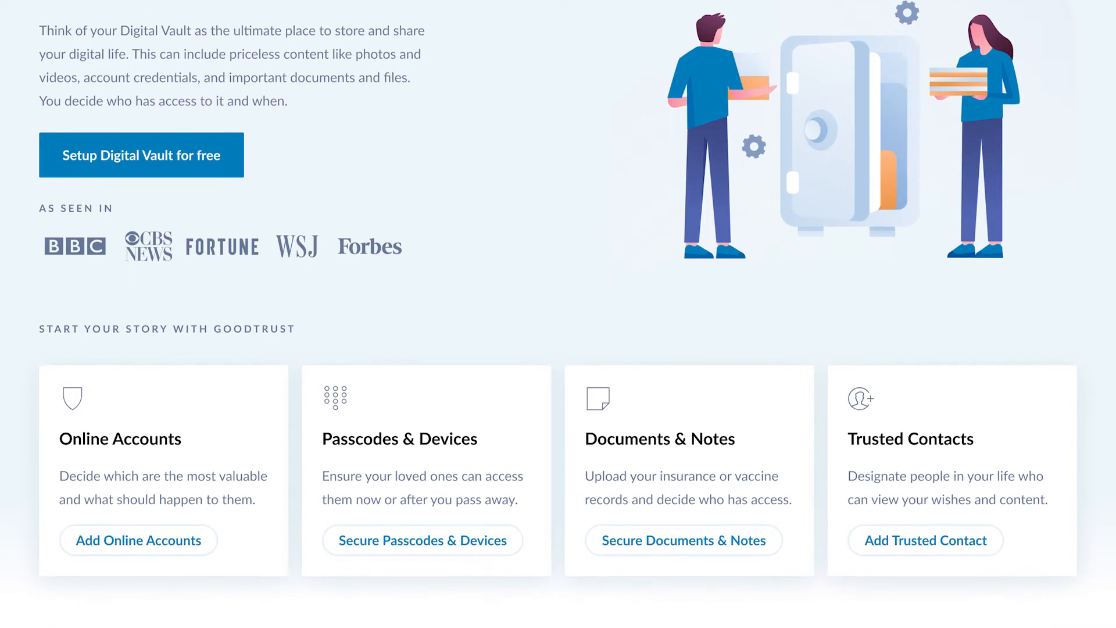
pyautogui.click(925, 540)
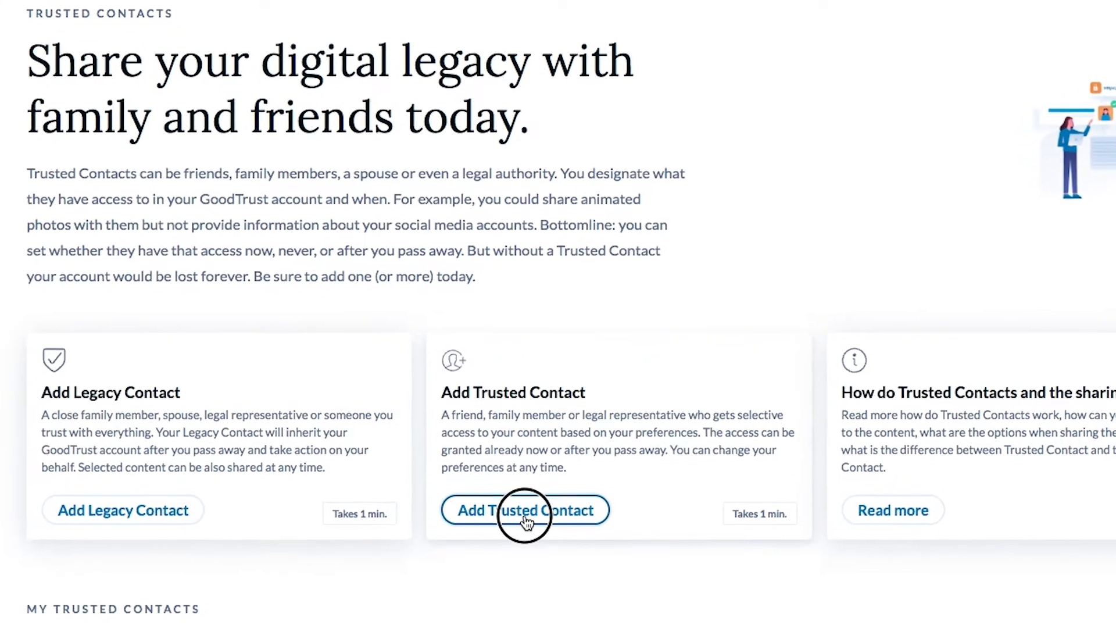
pyautogui.click(525, 510)
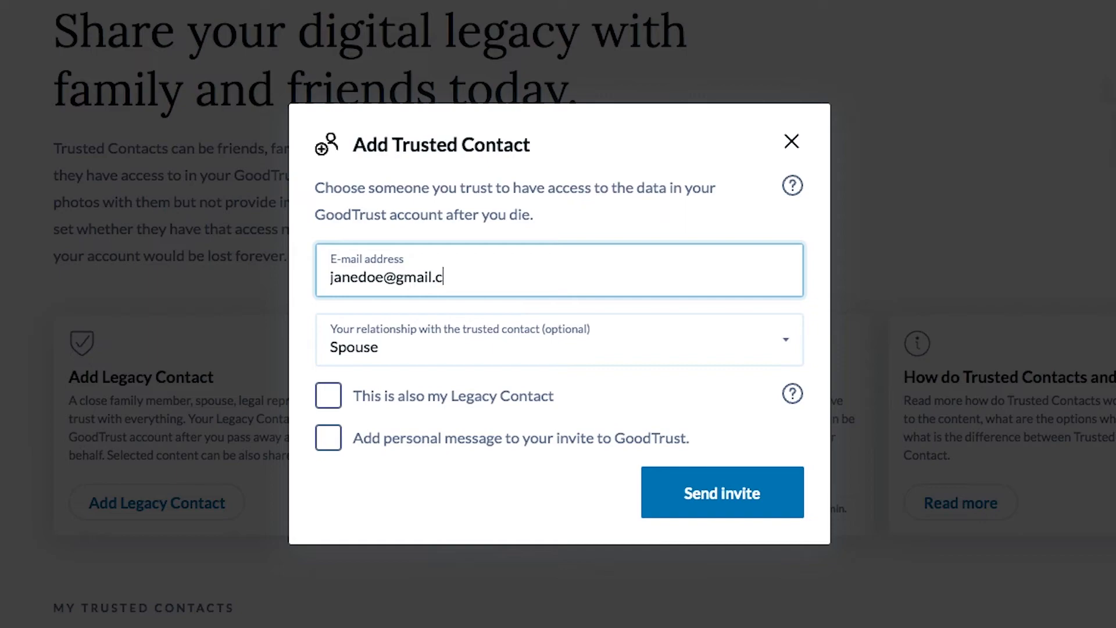
pyautogui.click(791, 141)
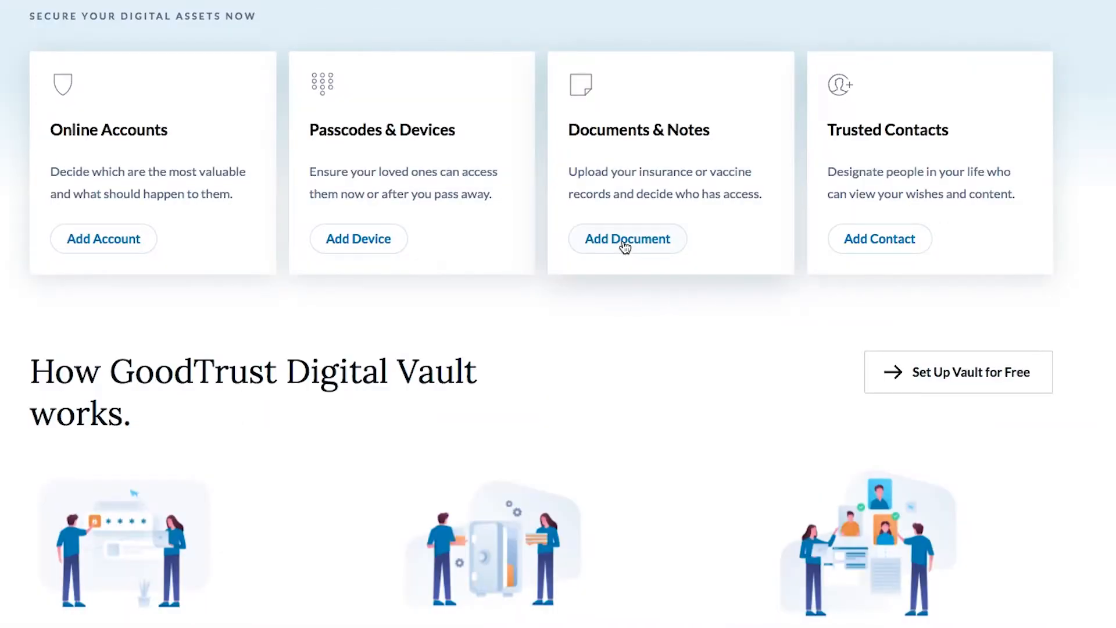
# Save a 'Passport' document in the Identity category, assigned to Jane Doe.
pyautogui.click(628, 238)
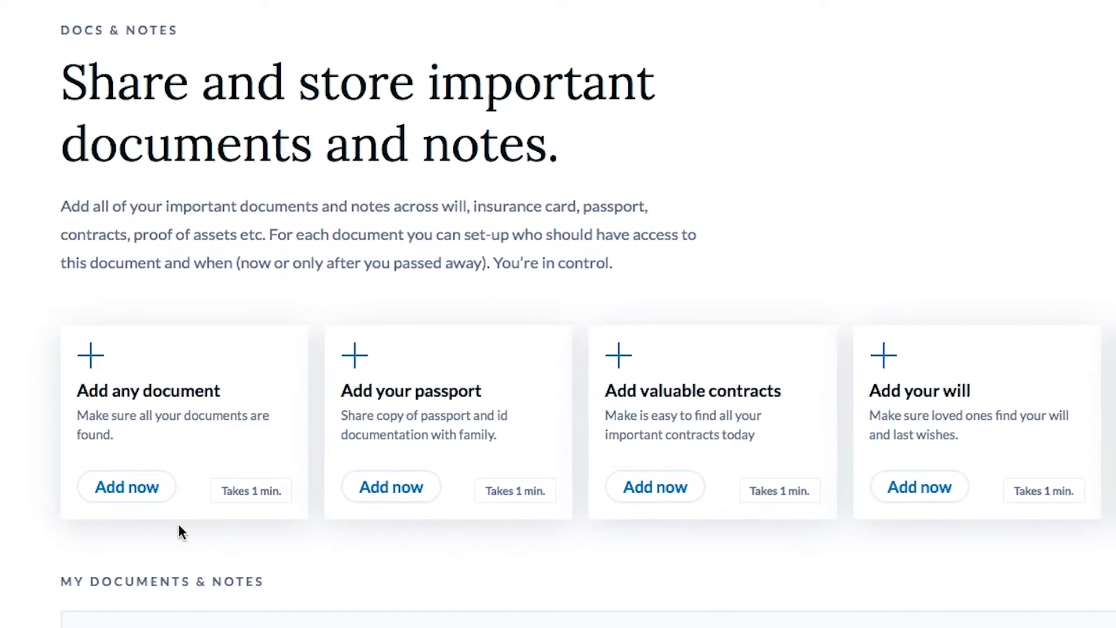
pyautogui.click(390, 487)
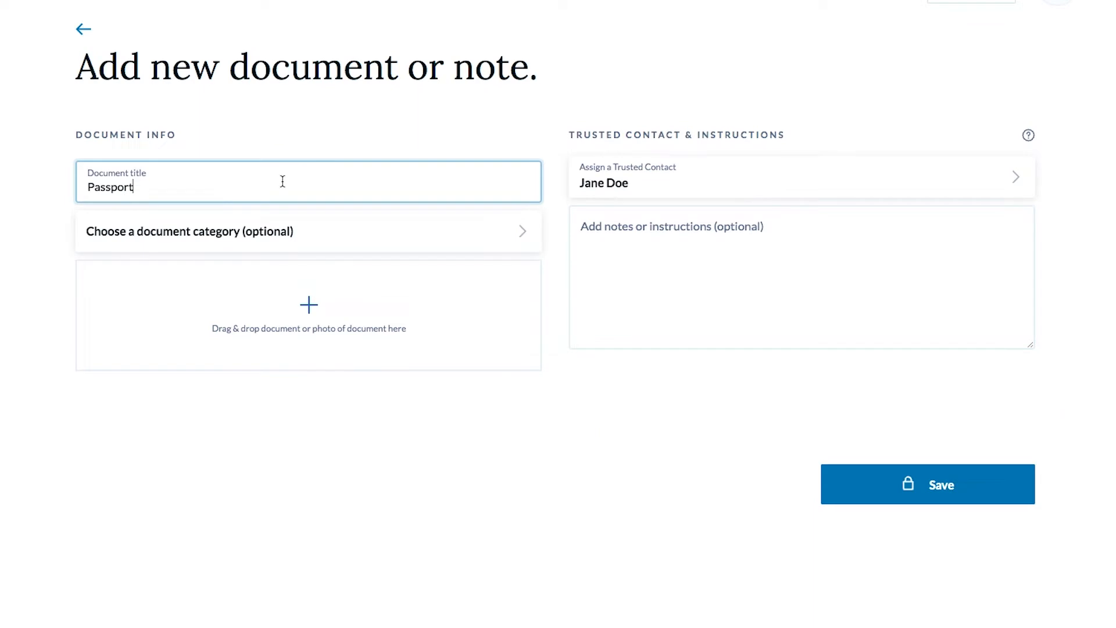
pyautogui.click(308, 232)
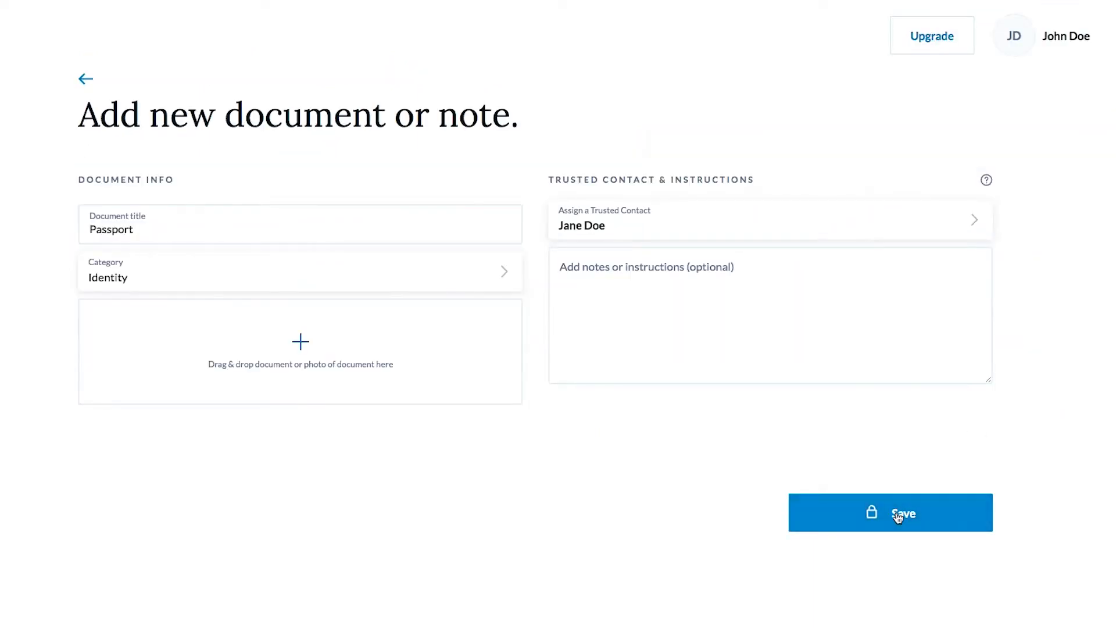
pyautogui.click(890, 511)
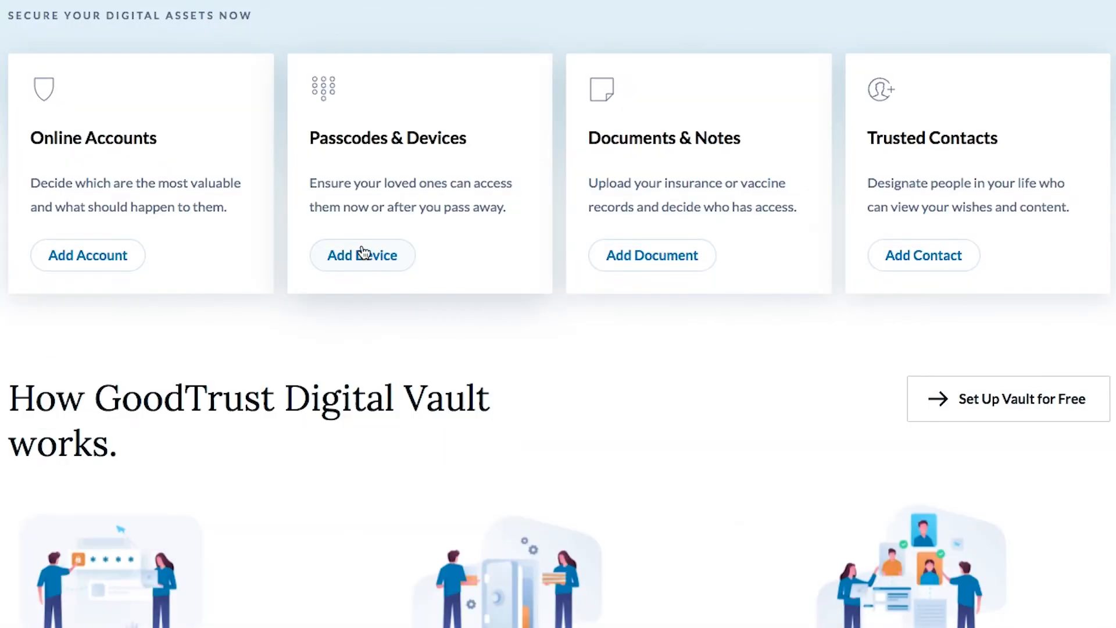
# Add a 'Laptop Computer' device with its passcode, then go to Sites & Accounts.
pyautogui.click(362, 255)
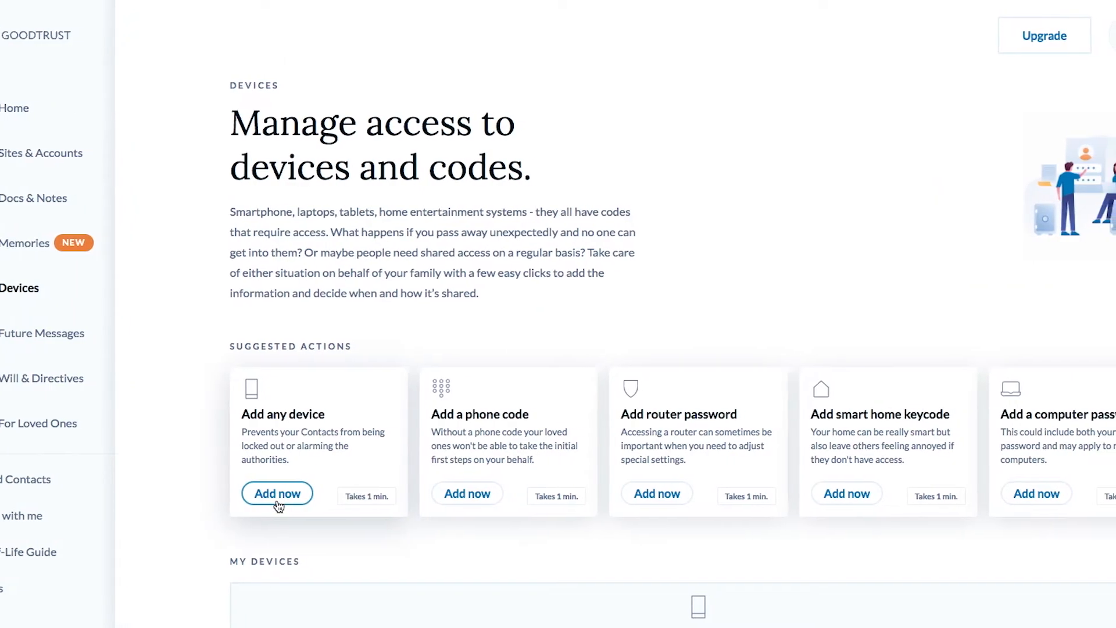
pyautogui.click(276, 494)
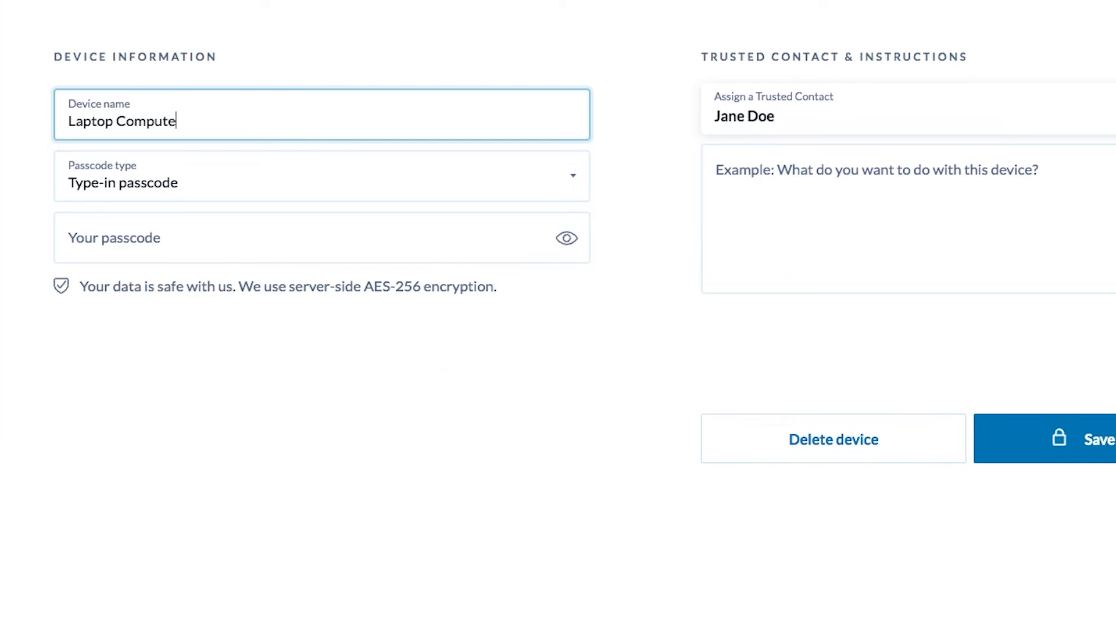
pyautogui.click(321, 176)
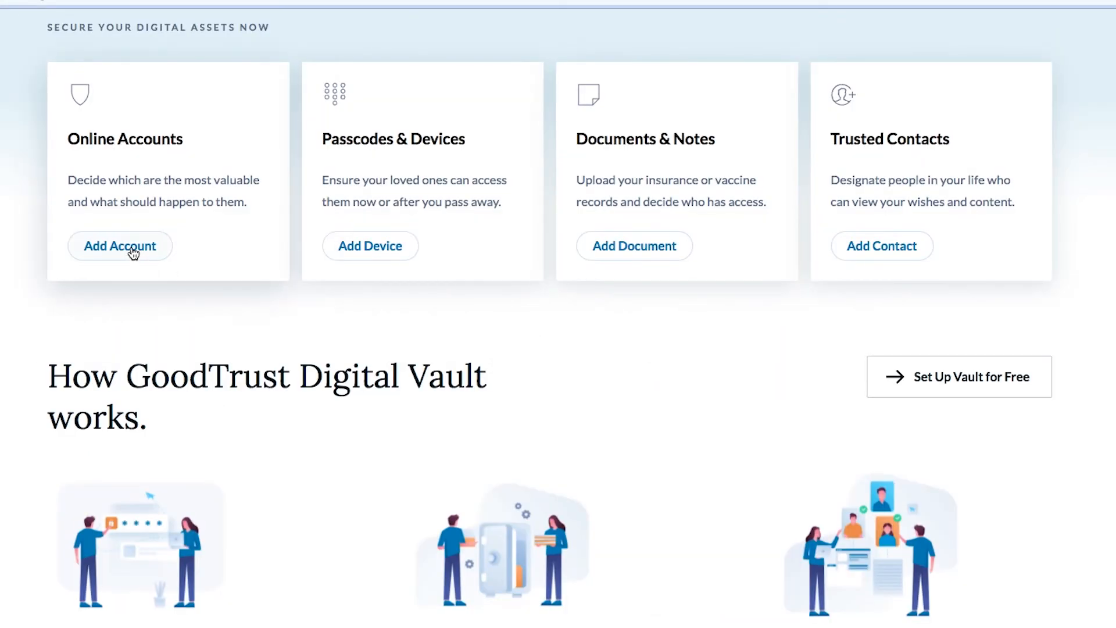
pyautogui.click(119, 245)
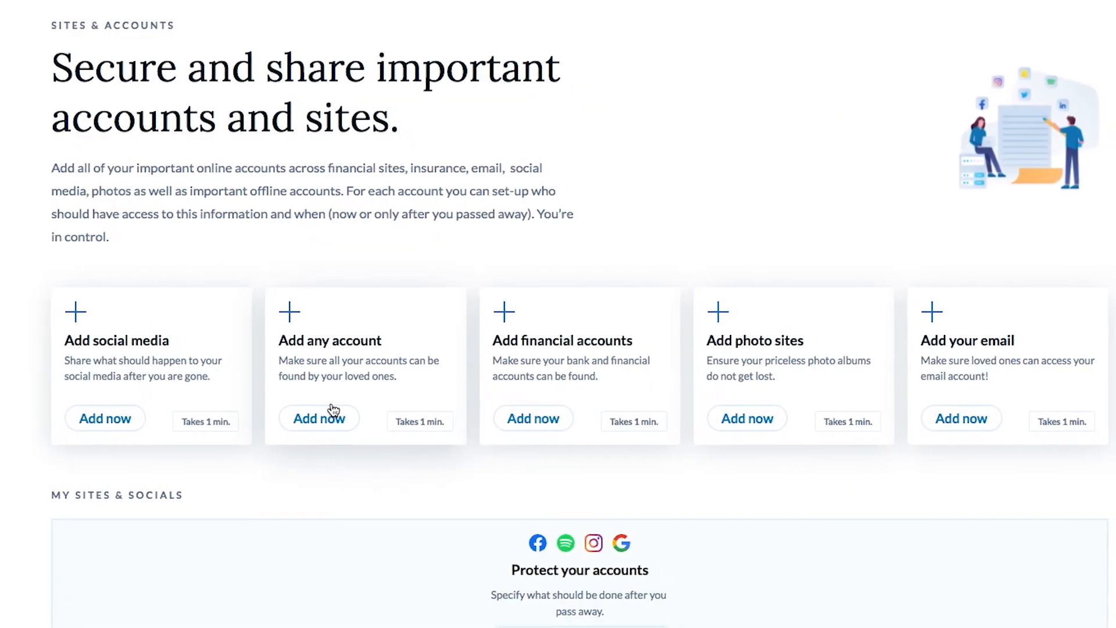